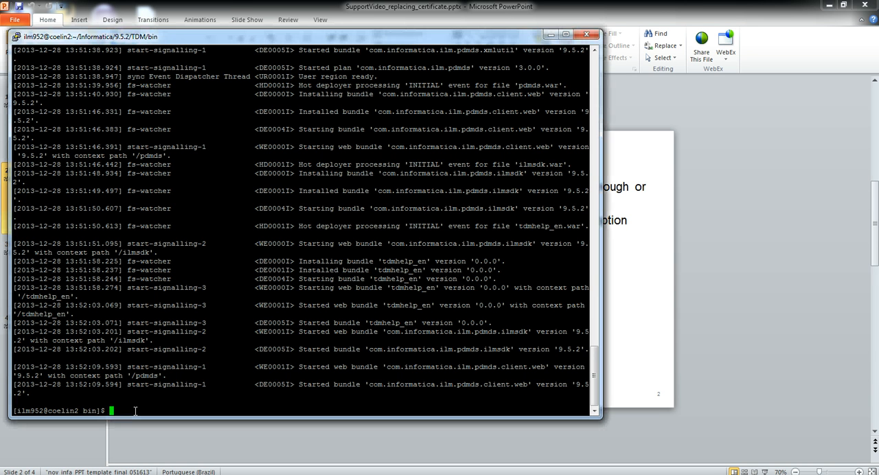
# Step: Stop TDM with sh shutdown.sh and confirm via ps that no TDM process remains
pyautogui.write('sh')
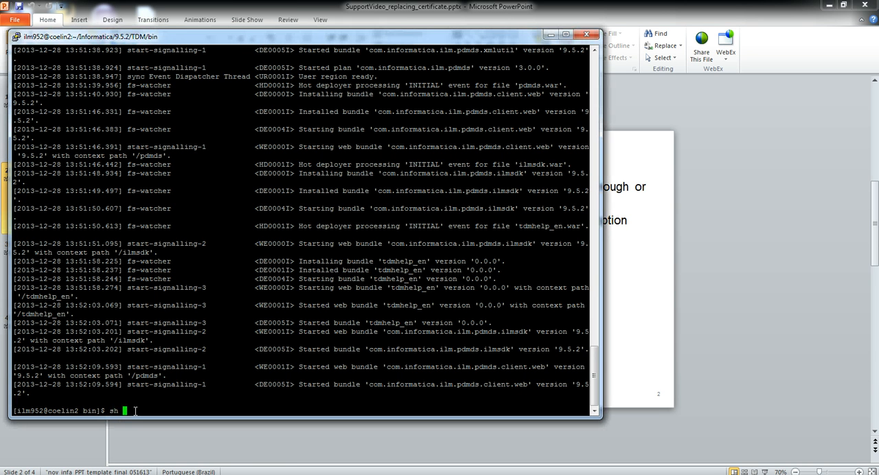
pyautogui.write('shut')
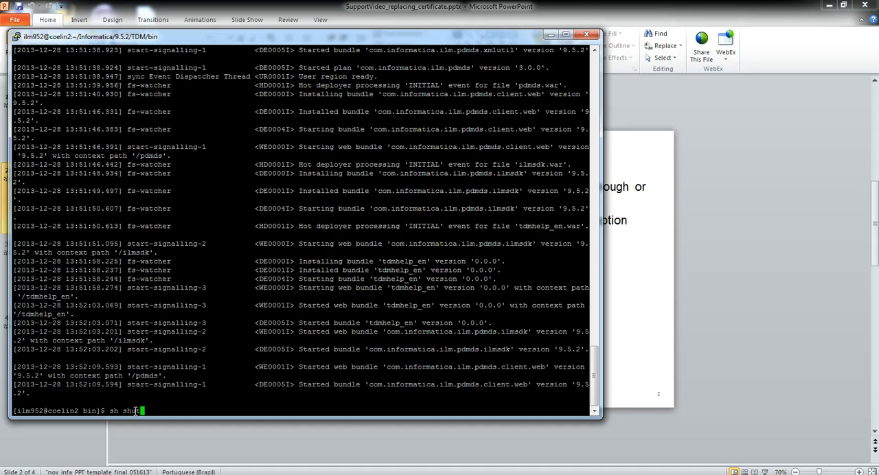
pyautogui.write('down.sh')
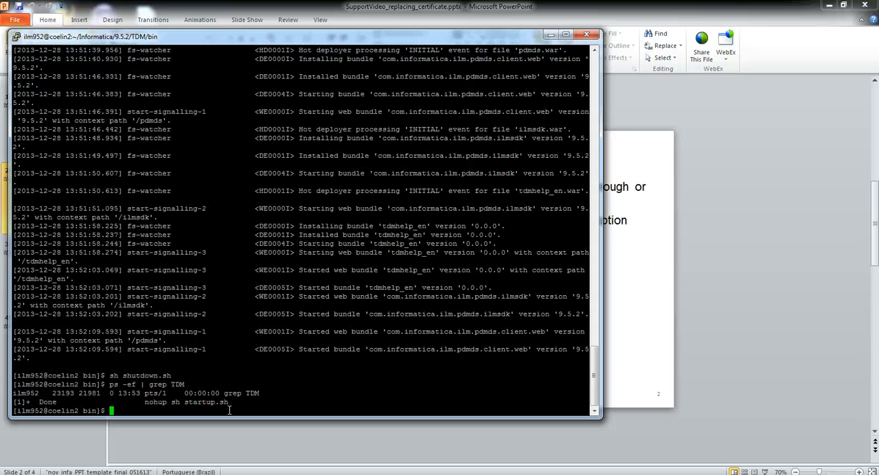
pyautogui.write('cd .')
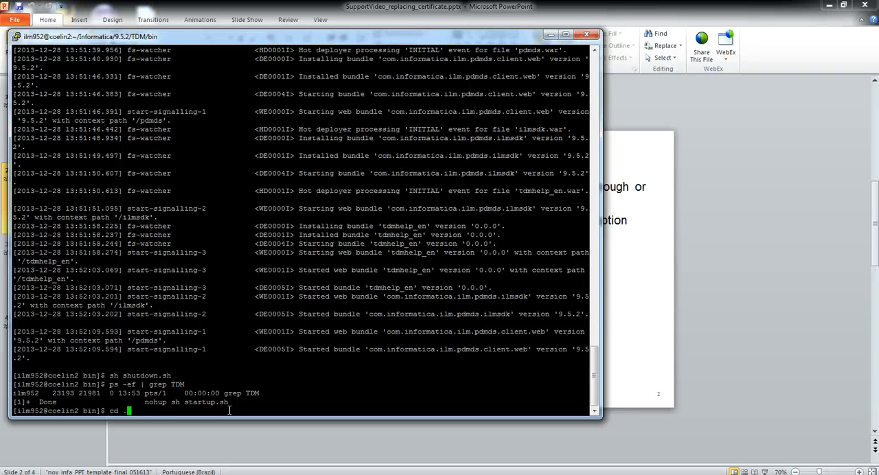
# Step: Rename the configuration folder's keystore to keystore.old, then list the Informatica 9.5.2 directory
pyautogui.write('cd ..')
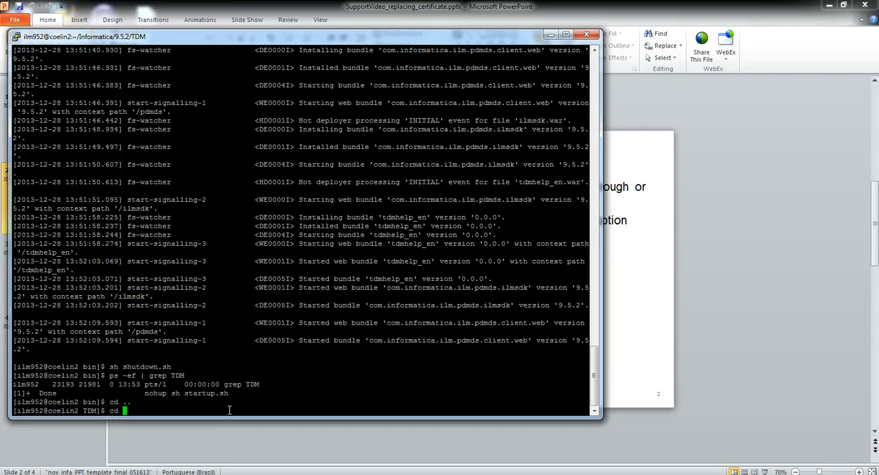
pyautogui.write('configuration/')
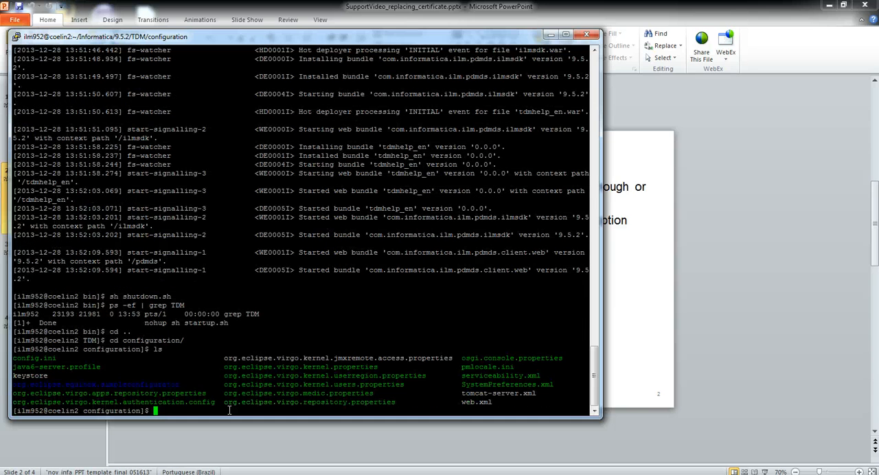
pyautogui.write('mv keyst')
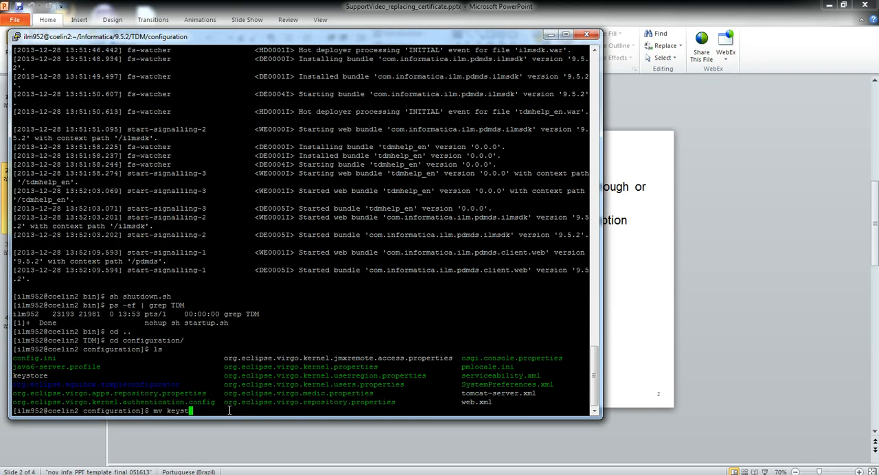
pyautogui.write('ore')
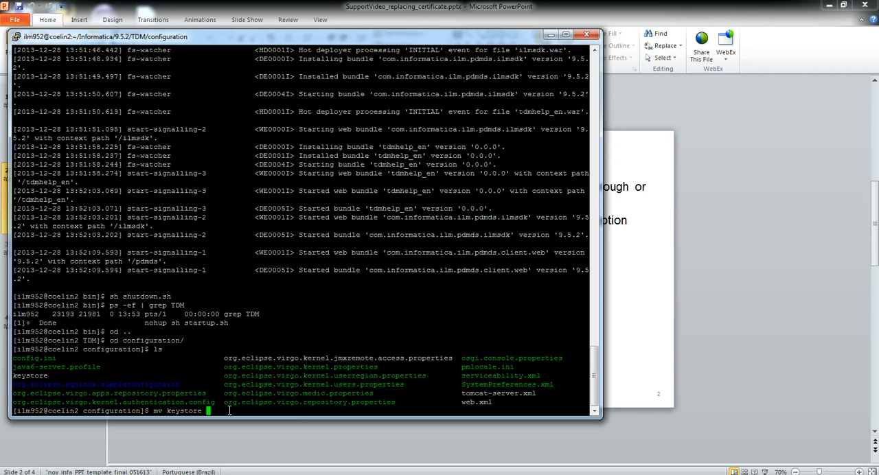
pyautogui.write('keystore.old')
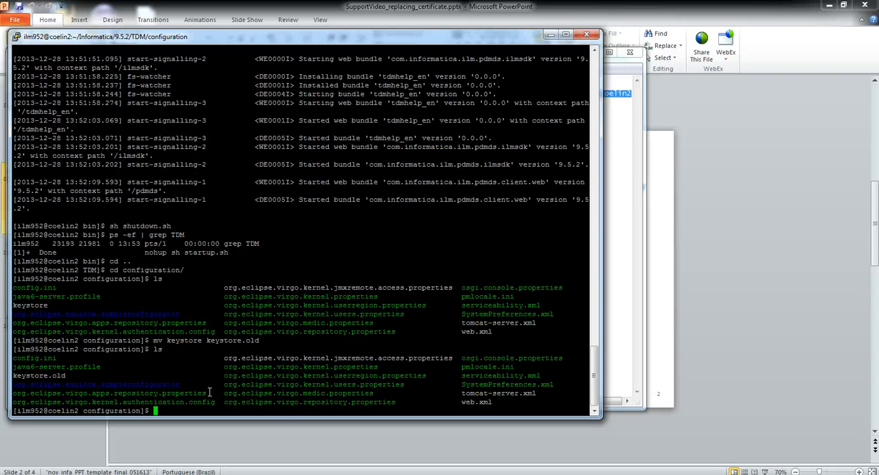
pyautogui.write('cd ..')
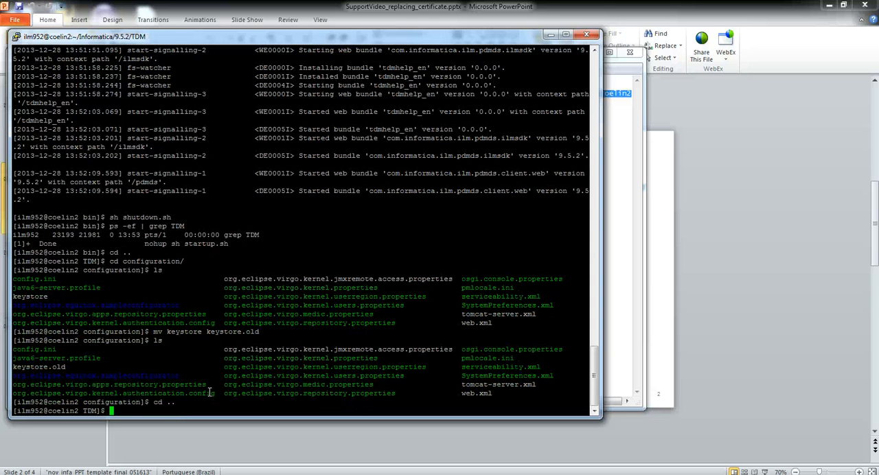
pyautogui.write('cd ..')
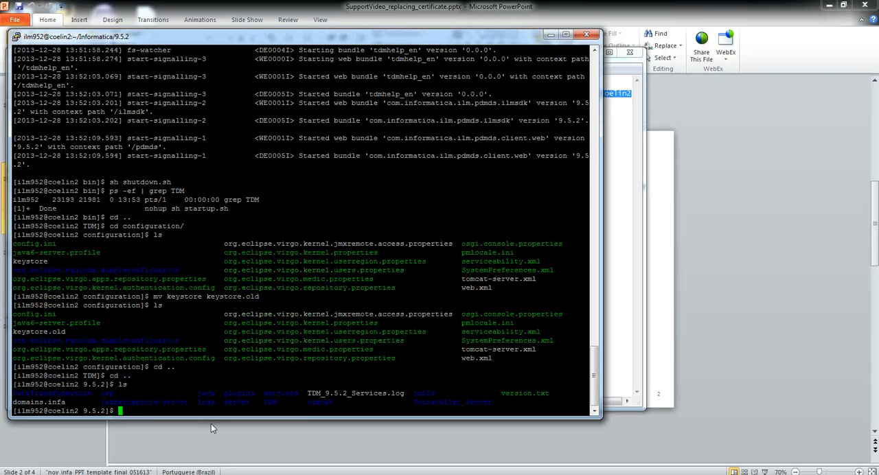
# Step: Compose keytool -genkey with alias pdmds_dflt, DSA, 365-day validity and CN=coelin2
pyautogui.doubleClick(355, 393)
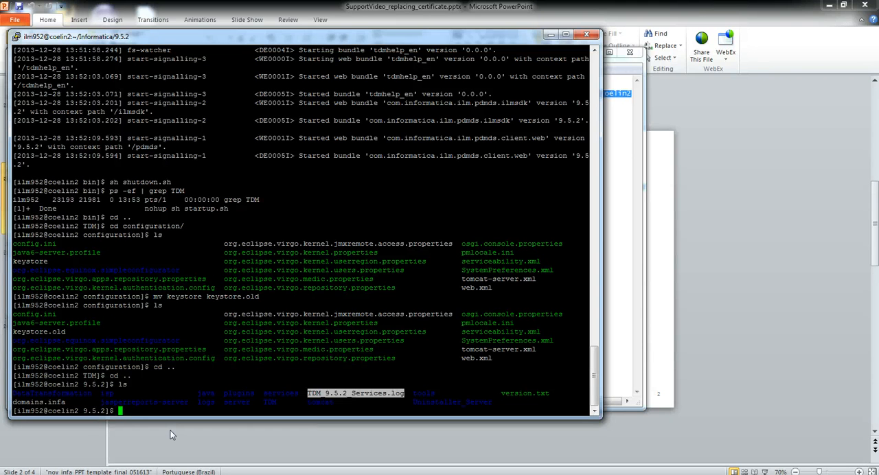
pyautogui.write('vi')
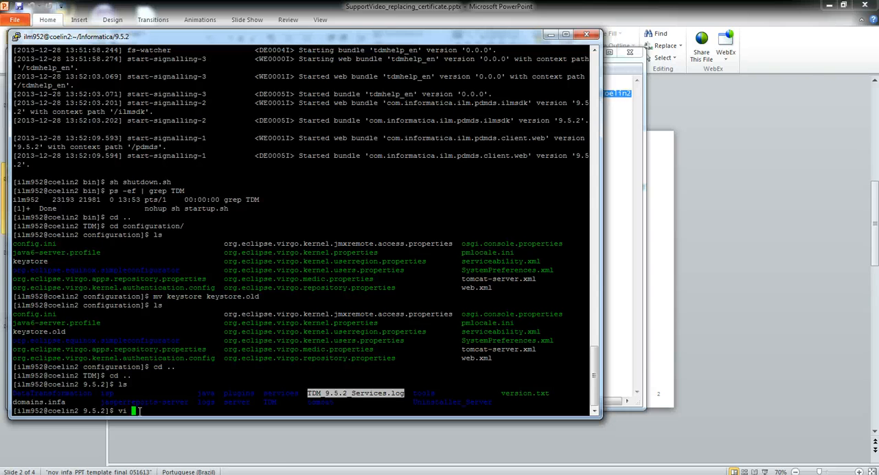
pyautogui.write('TDM_9.5.2_Services.log')
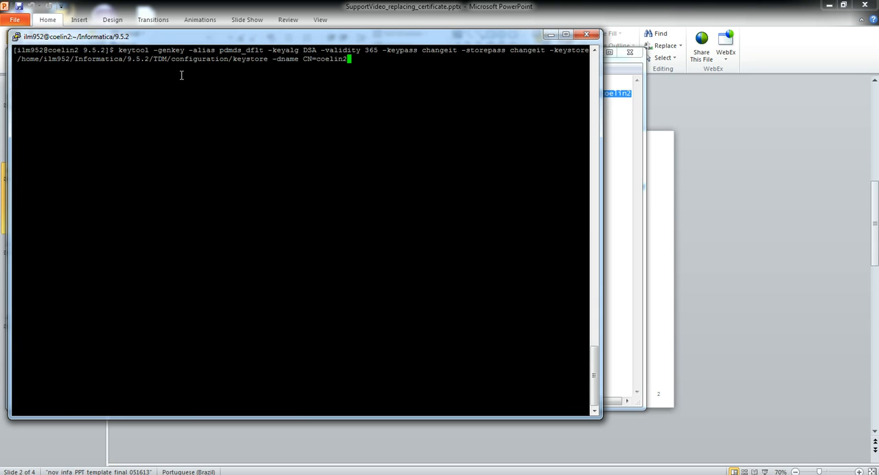
pyautogui.moveTo(346, 51)
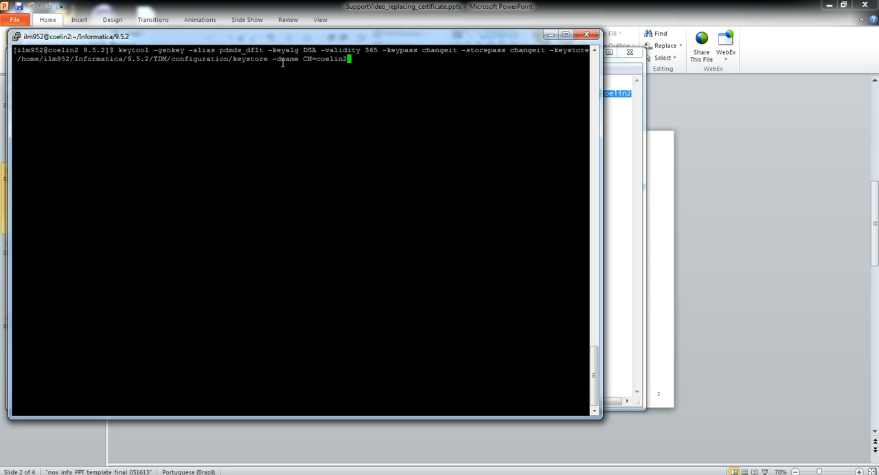
pyautogui.moveTo(334, 74)
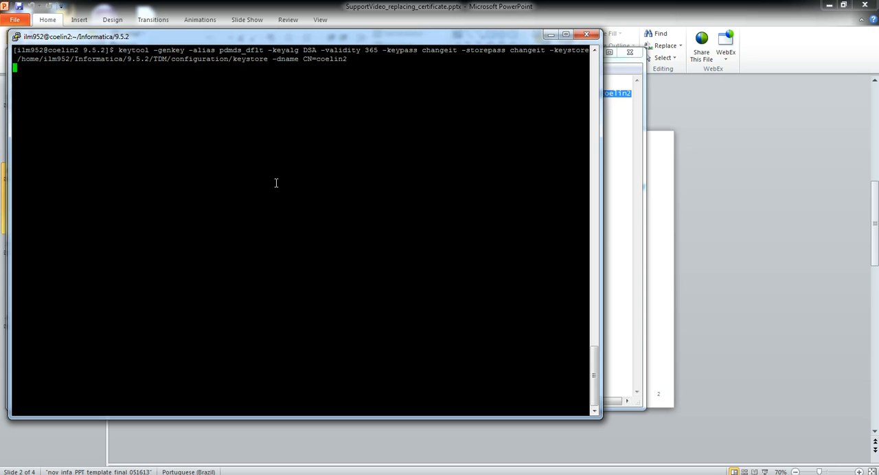
pyautogui.press('Return')
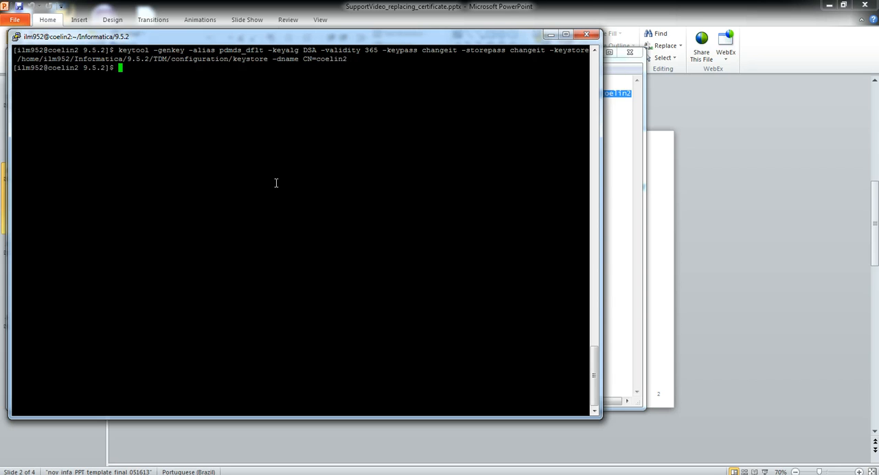
pyautogui.moveTo(82, 368)
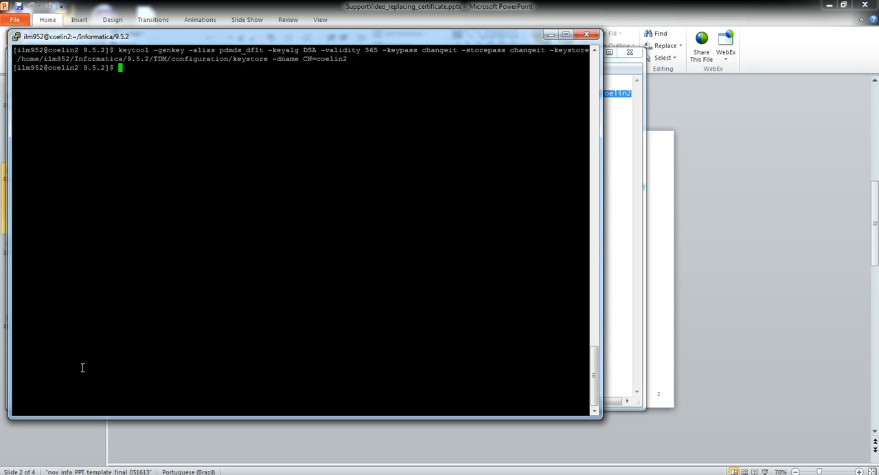
pyautogui.write('ls')
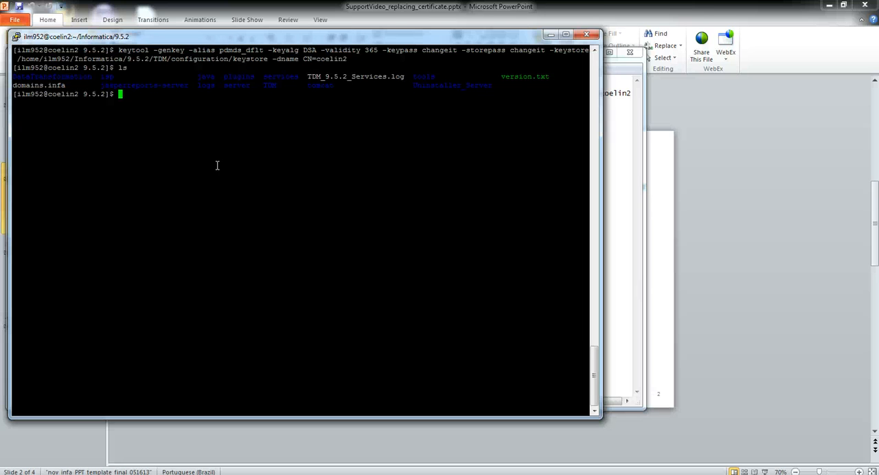
pyautogui.write('cd TDM')
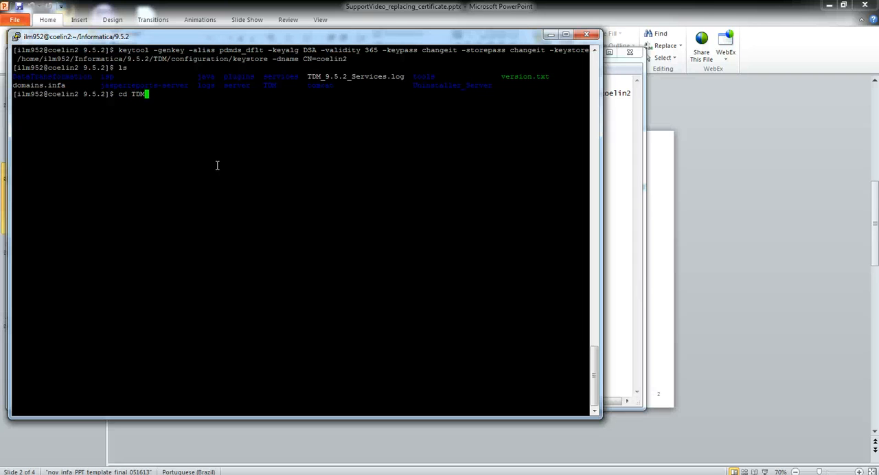
pyautogui.write('cd')
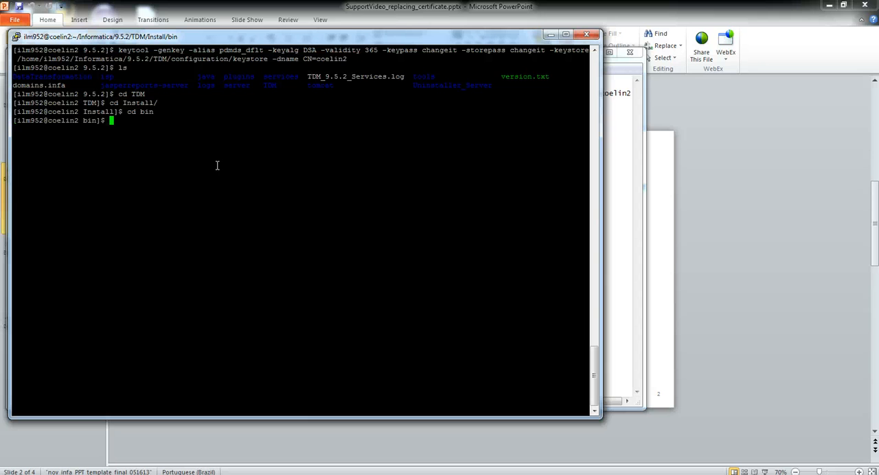
pyautogui.write('ls')
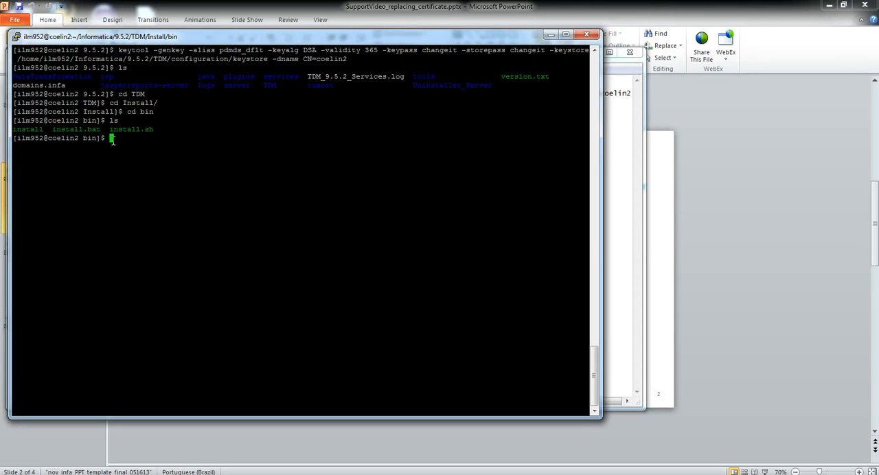
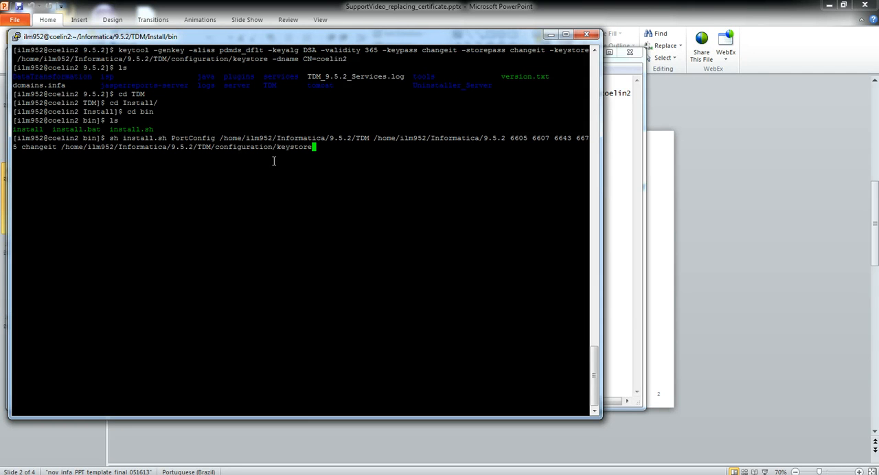
pyautogui.moveTo(449, 142)
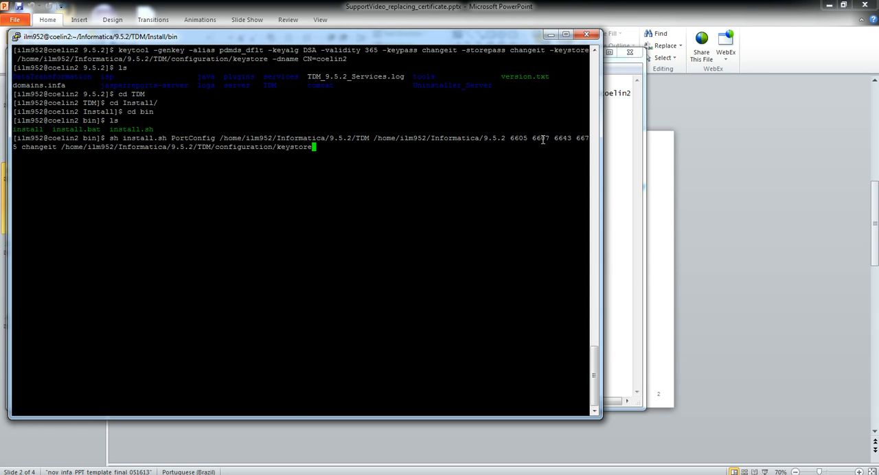
pyautogui.moveTo(565, 137)
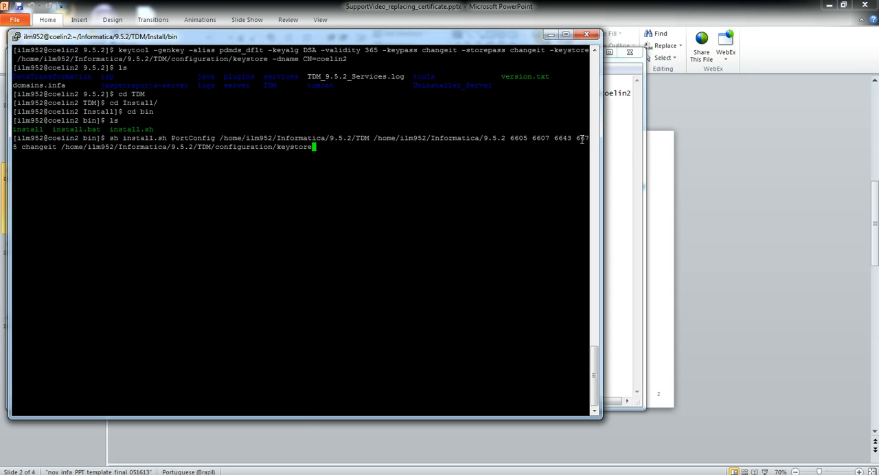
pyautogui.moveTo(31, 149)
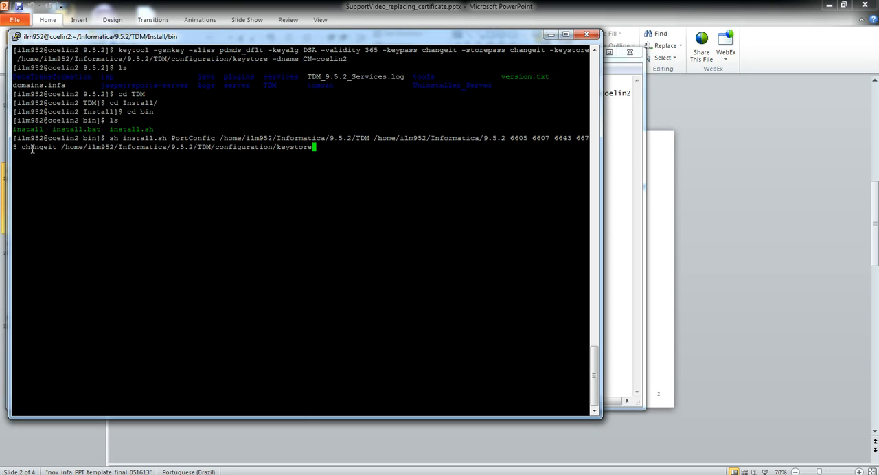
pyautogui.moveTo(164, 152)
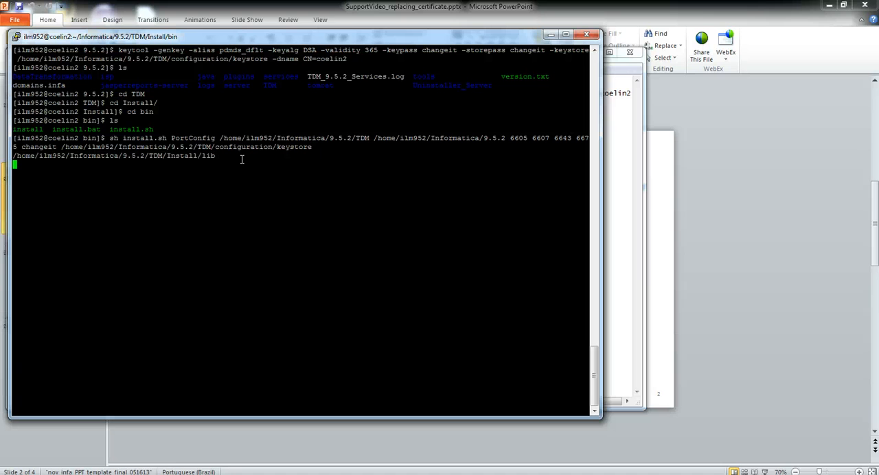
# Step: Complete PortConfig and open configuration/tomcat-server.xml in vi to inspect the 6643 SSL connector
pyautogui.press('Return')
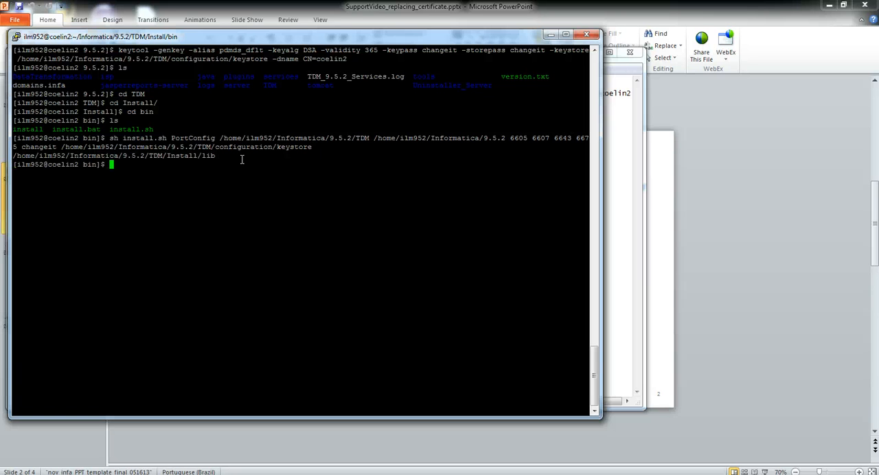
pyautogui.write('cd')
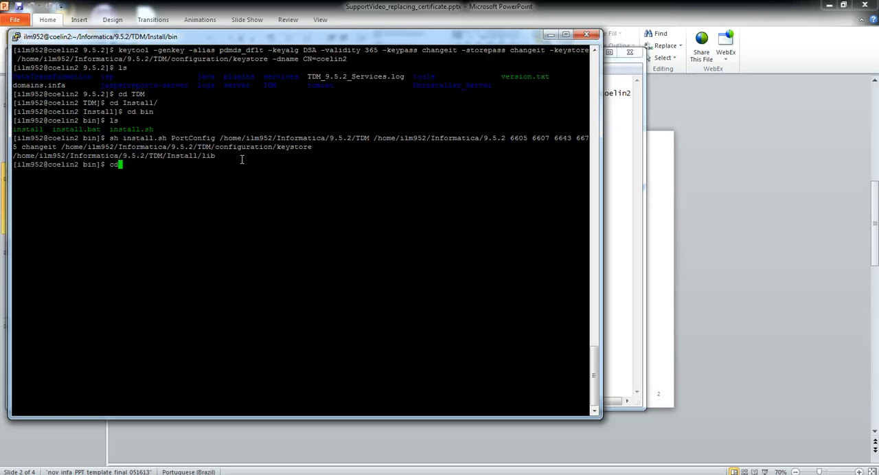
pyautogui.write('cd ..')
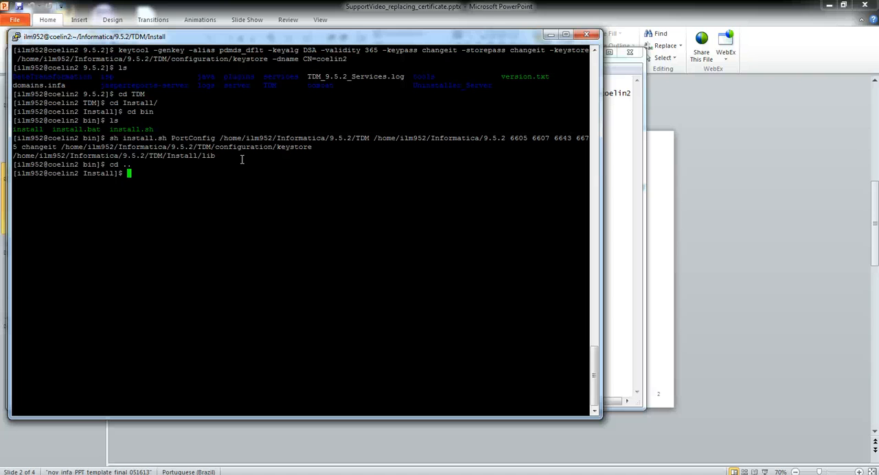
pyautogui.write('cd ..')
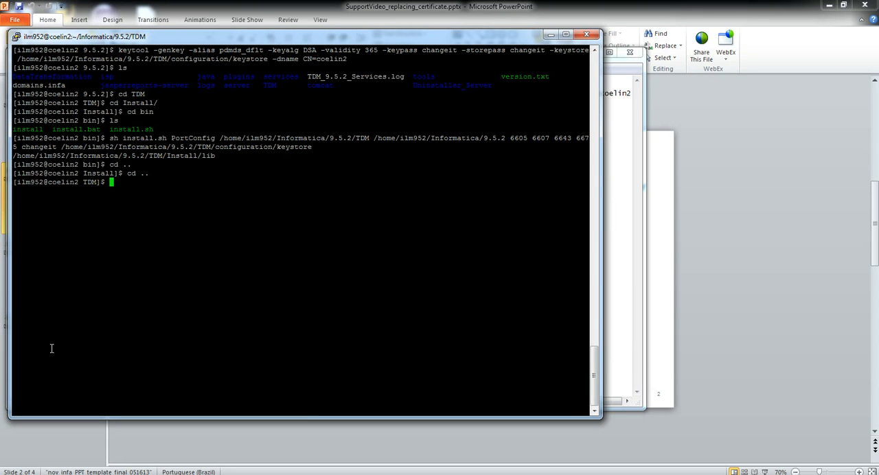
pyautogui.write('cd configuration/')
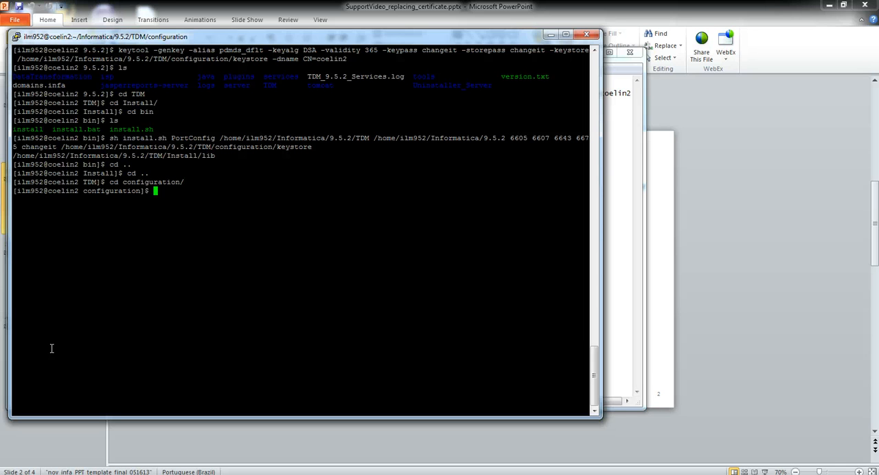
pyautogui.write('vi')
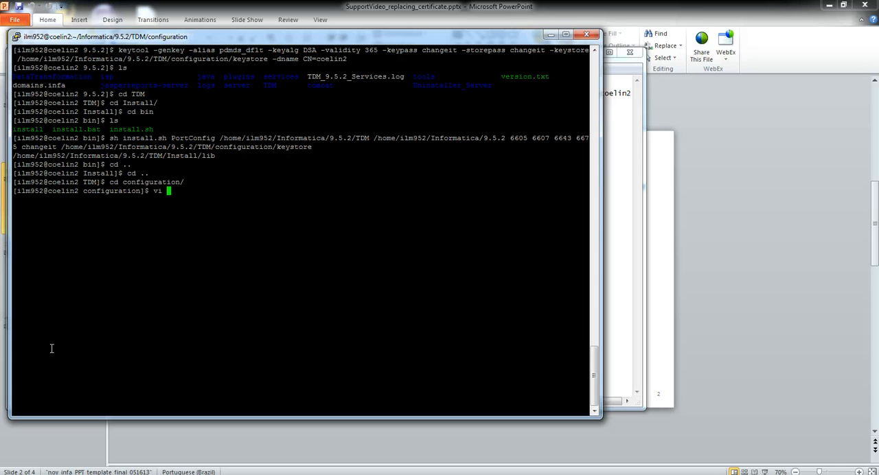
pyautogui.write('tomcat-server.xml')
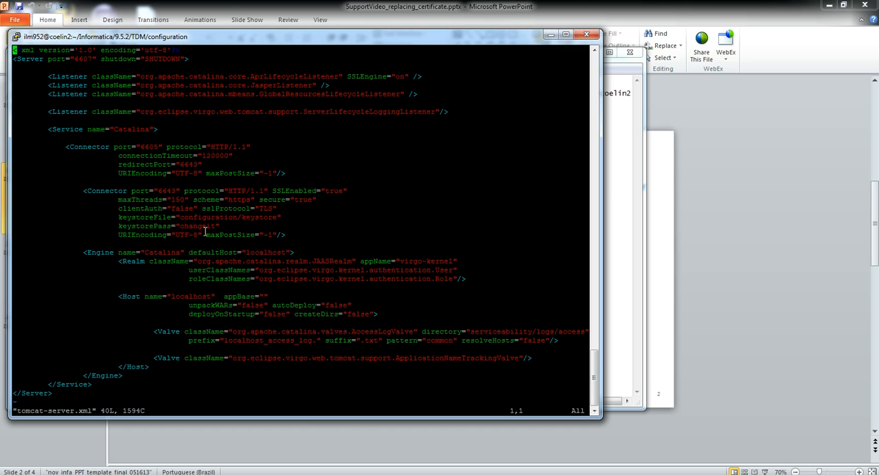
pyautogui.moveTo(204, 231)
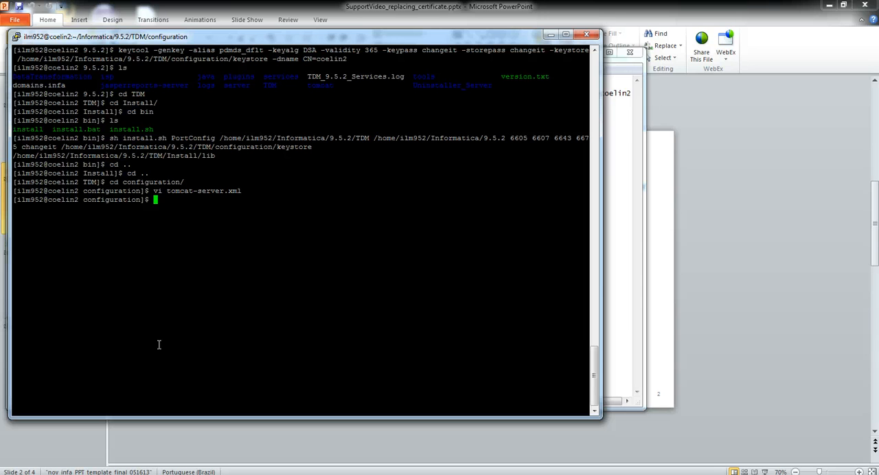
# Step: Move into TDM's bin folder and launch nohup sh startup.sh in the background
pyautogui.write('cd ..')
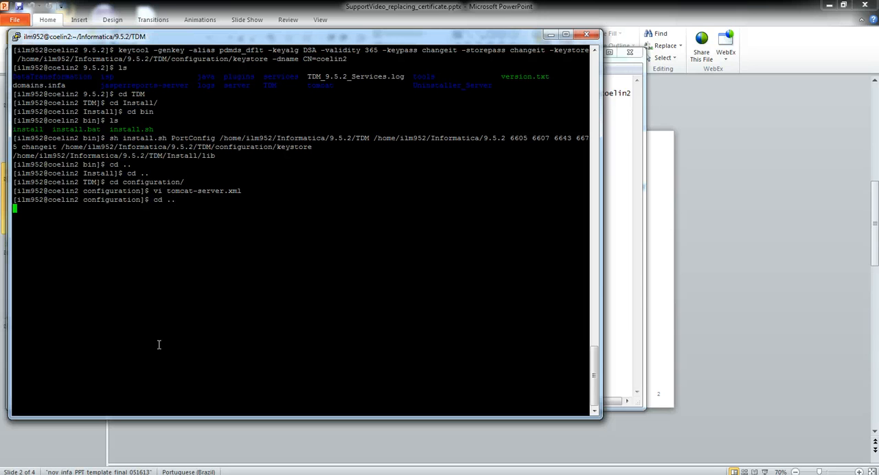
pyautogui.write('cd in')
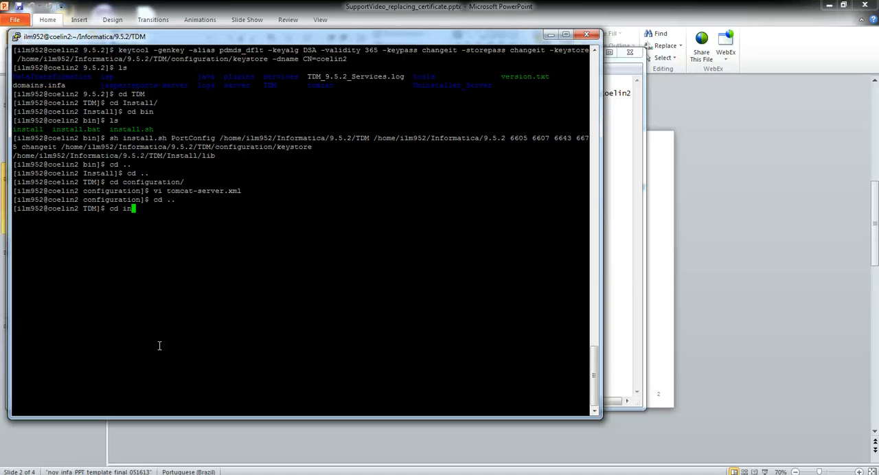
pyautogui.press('BackSpace')
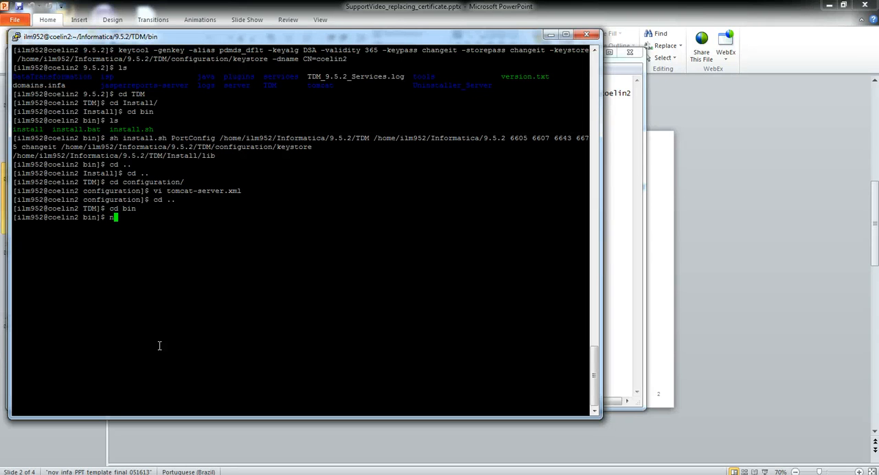
pyautogui.write('ohup sh sta')
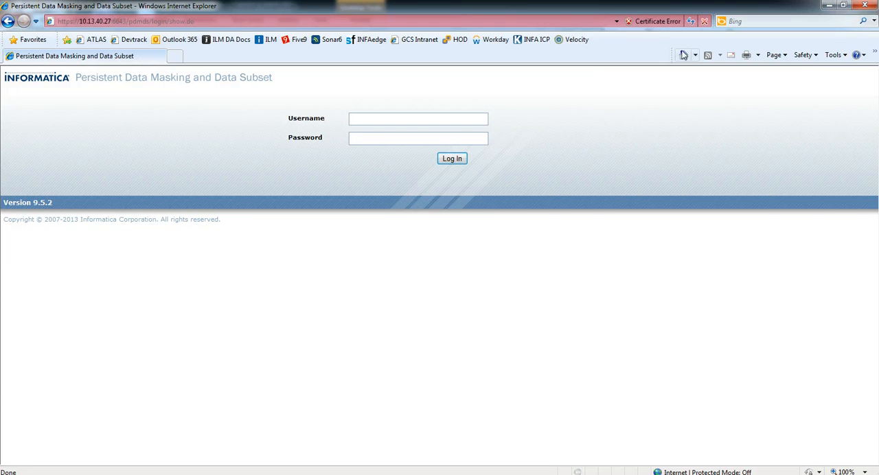
# Step: View the site certificate: issued to coelin2, valid 12/28/2013 to 12/28/2014
pyautogui.click(655, 21)
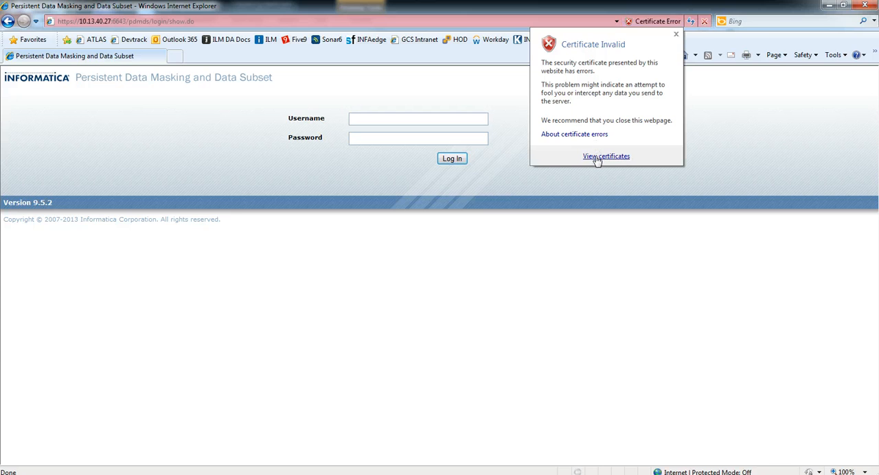
pyautogui.click(606, 156)
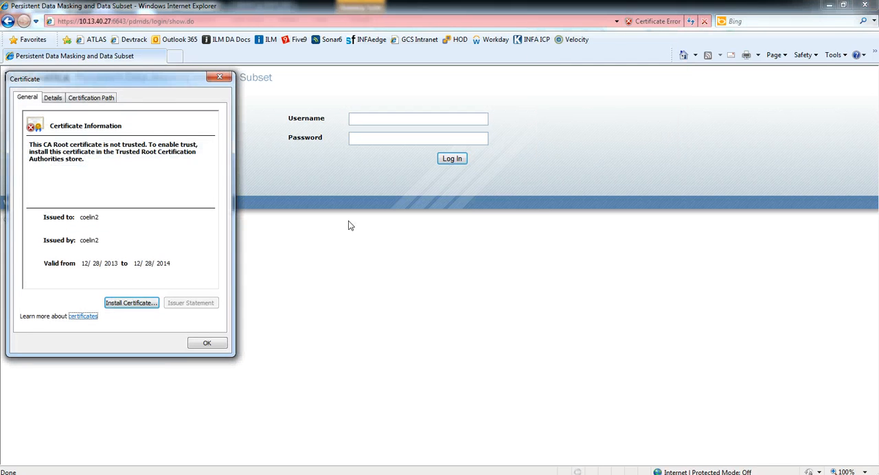
pyautogui.moveTo(170, 278)
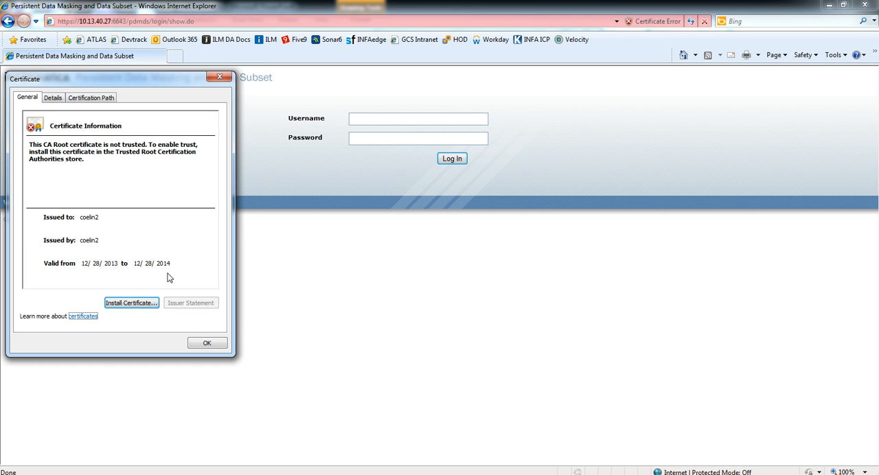
pyautogui.moveTo(139, 294)
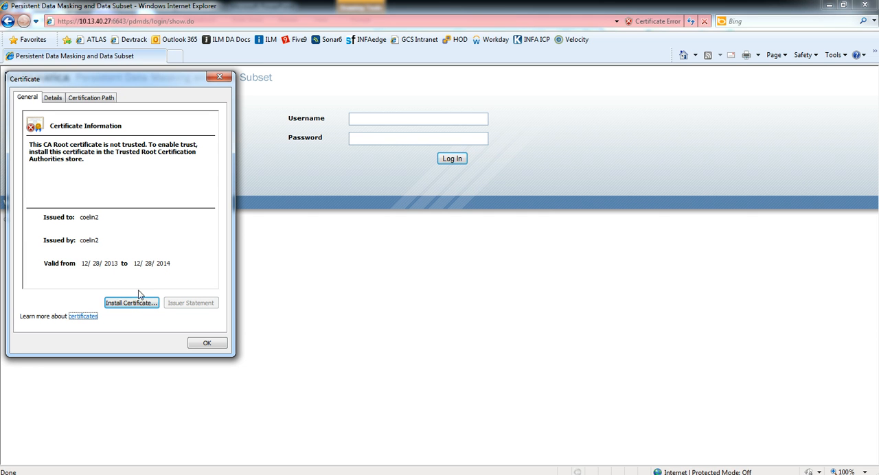